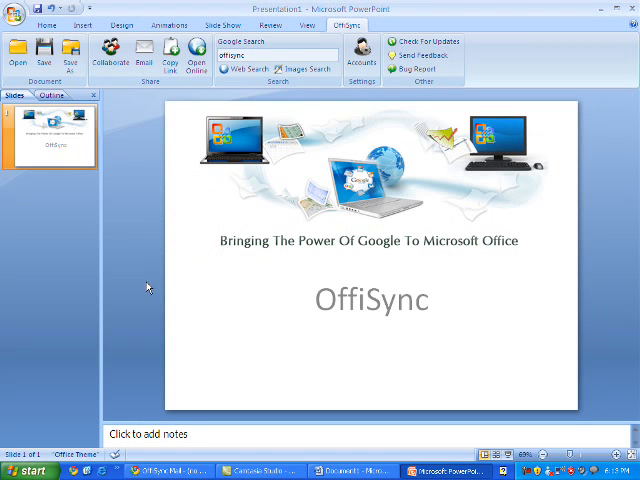
mouse_move(128, 136)
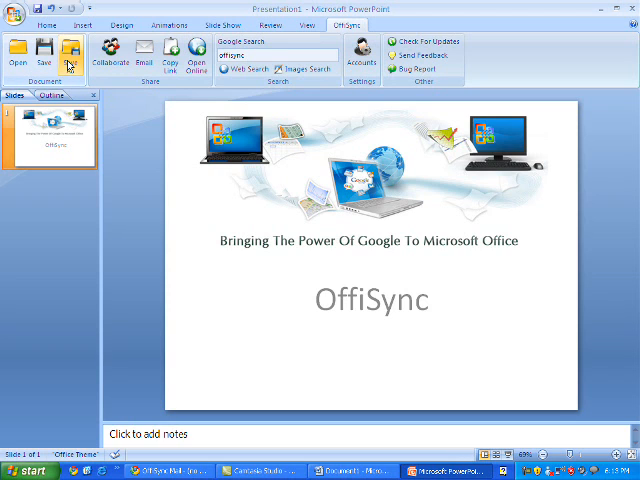
Step: Choose the projects folder under the account's Google Docs as save location and show Collaborators
left_click(72, 52)
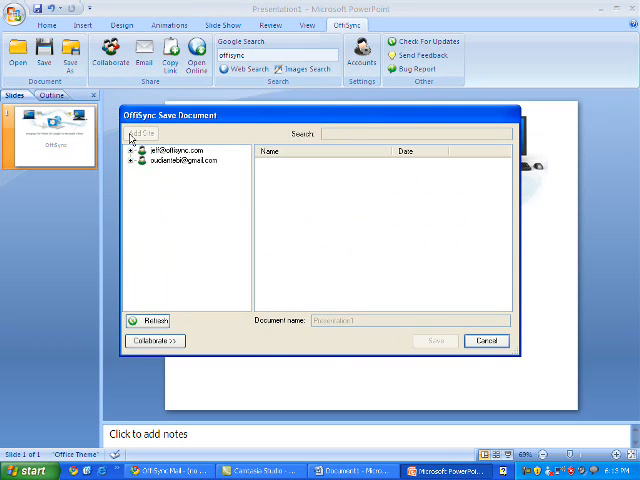
left_click(140, 150)
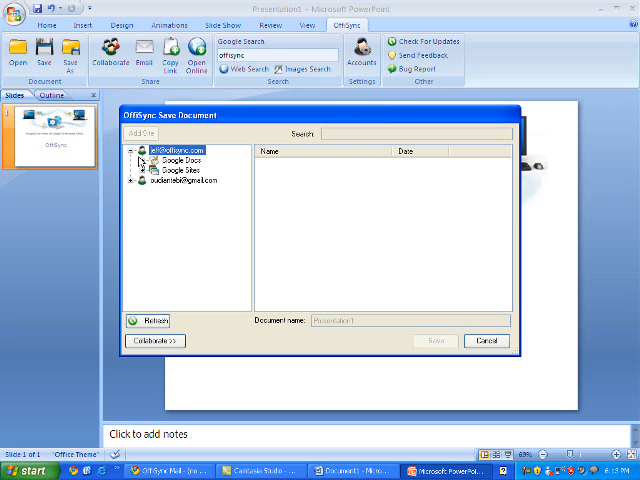
left_click(178, 160)
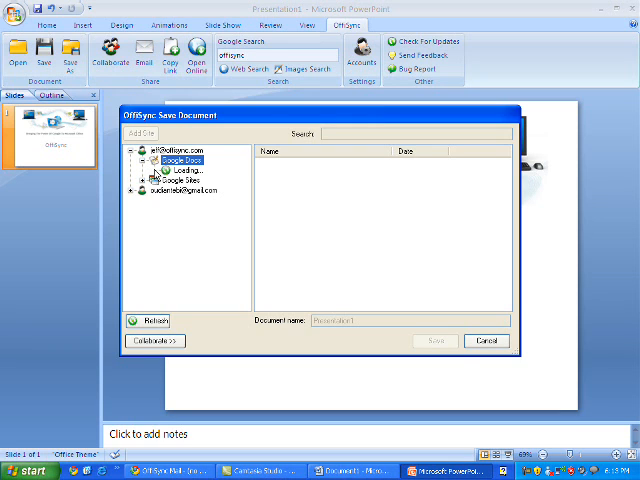
left_click(164, 164)
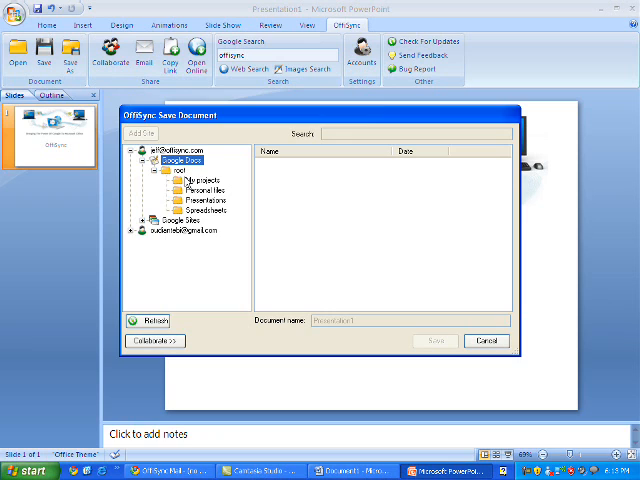
left_click(190, 186)
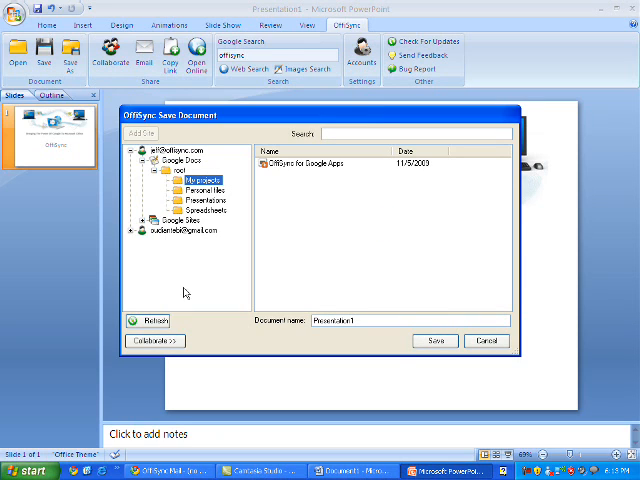
left_click(152, 340)
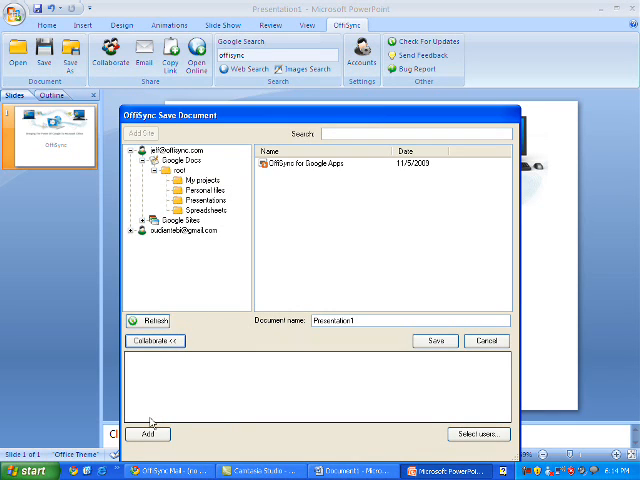
Step: Add collaborator 'oudai' and save the presentation to the Google Docs projects folder
left_click(148, 434)
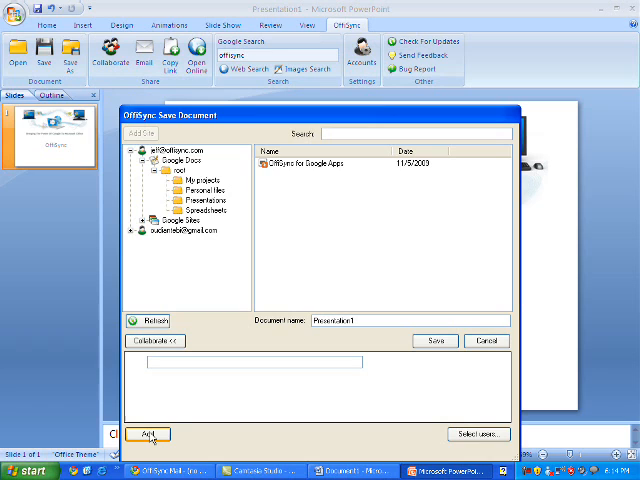
left_click(148, 432)
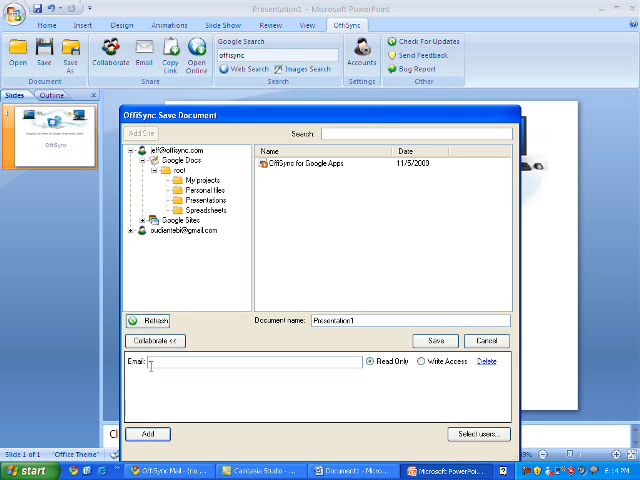
type("oudai")
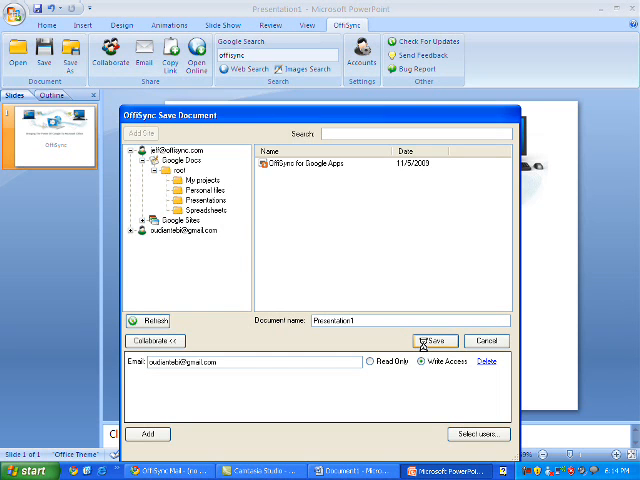
left_click(432, 340)
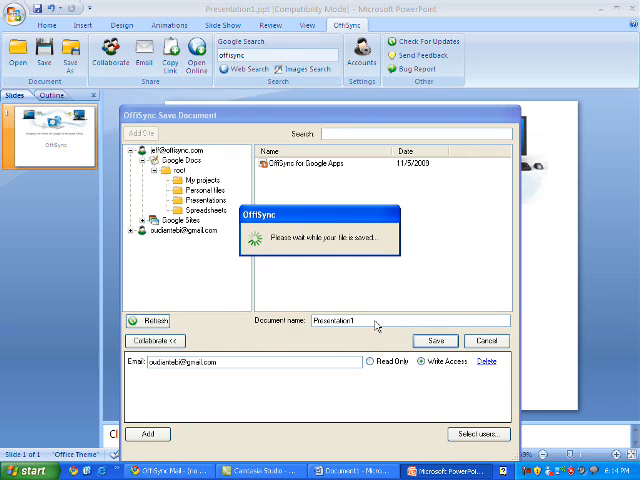
left_click(436, 340)
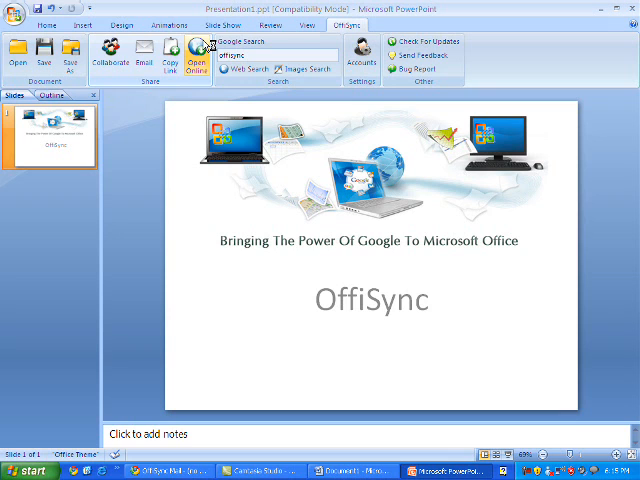
Step: View the saved presentation online in Google Docs, then start OffiSync Open in Word
left_click(192, 52)
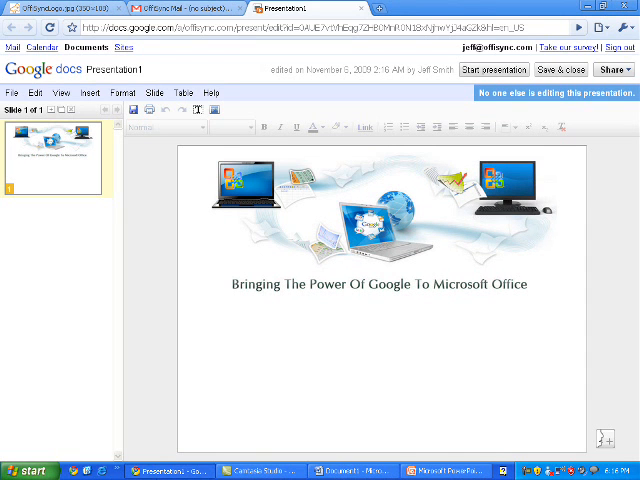
left_click(352, 470)
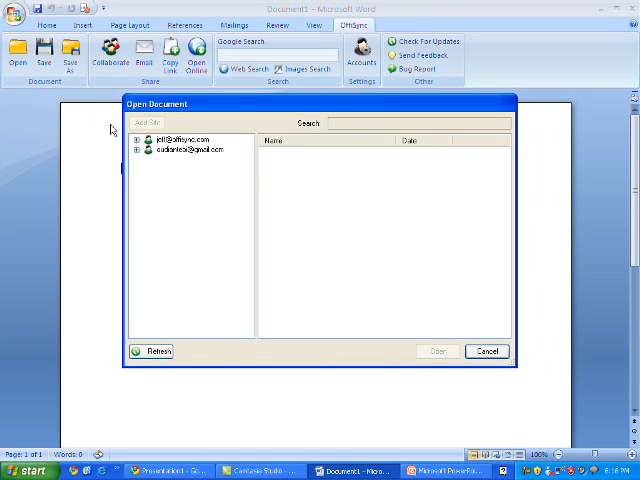
Step: Browse the account's Google Docs projects folder and open the Project summary document
left_click(136, 140)
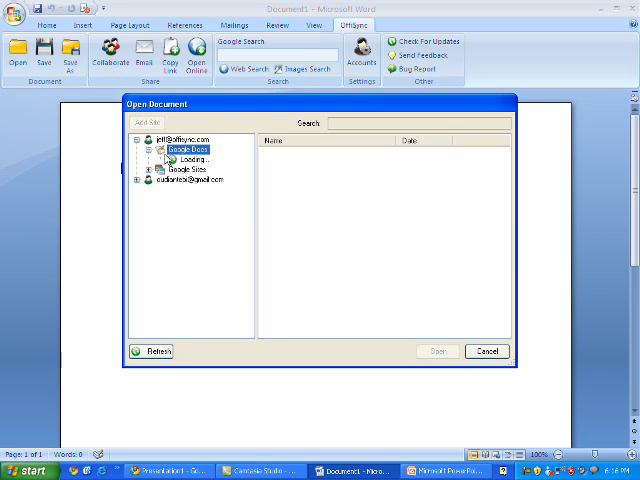
left_click(142, 156)
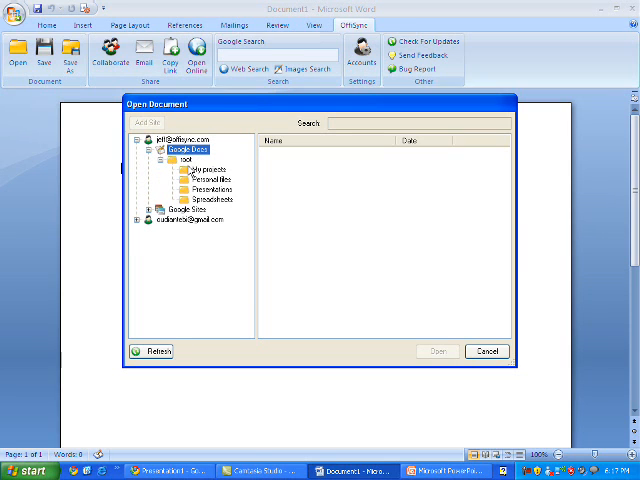
left_click(196, 168)
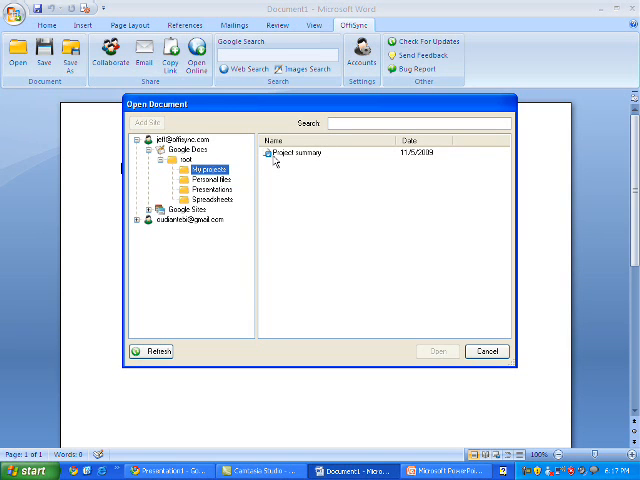
double_click(296, 152)
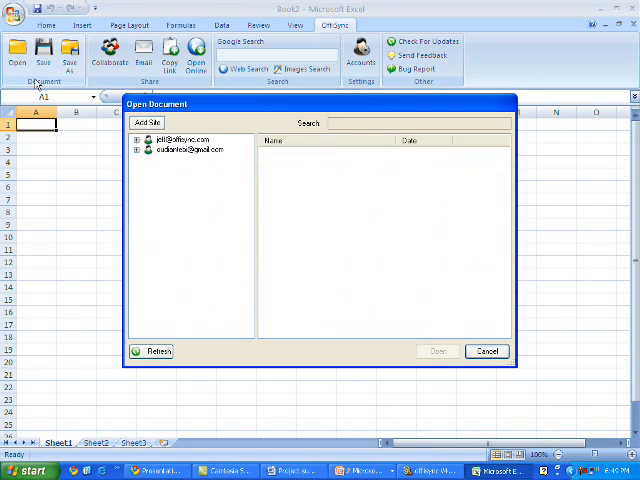
Step: Browse the second account's Google Sites and open the Marketing Calendar spreadsheet
left_click(140, 148)
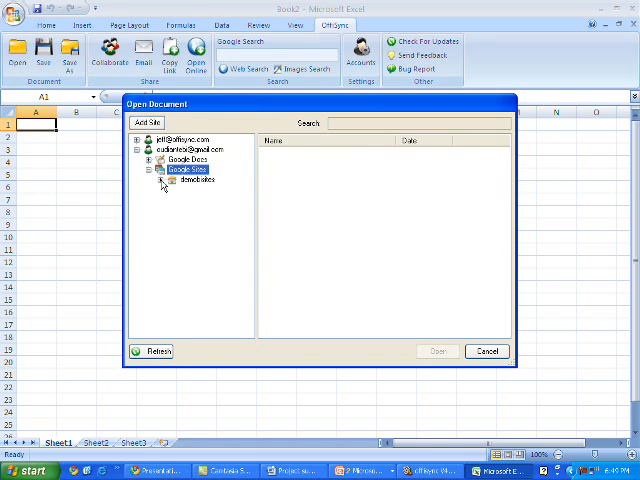
left_click(168, 180)
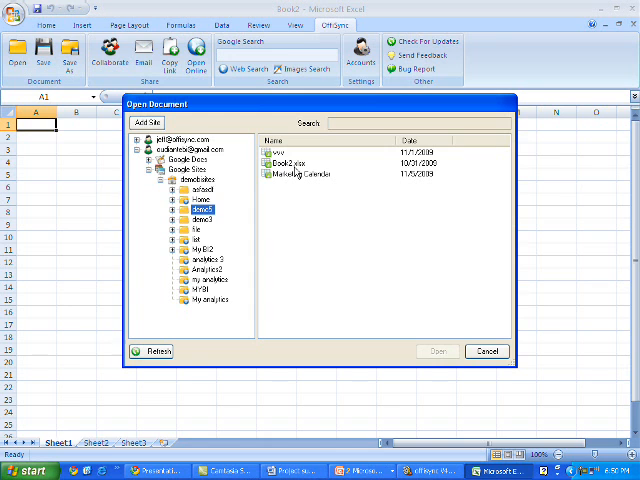
left_click(436, 352)
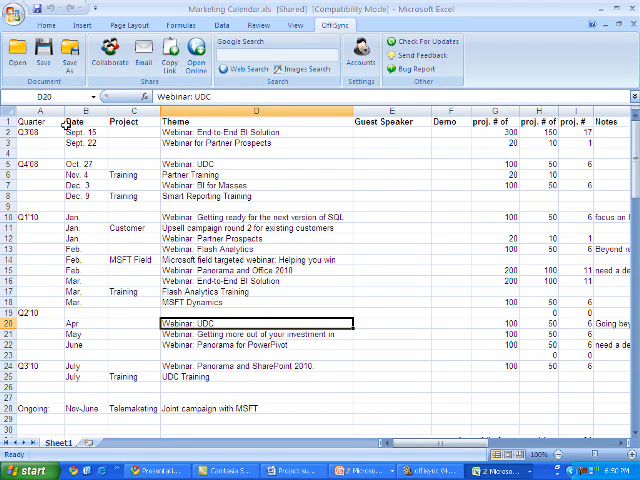
Step: Review Marketing Calendar cells, then return to PowerPoint with a new blank slide
left_click(40, 120)
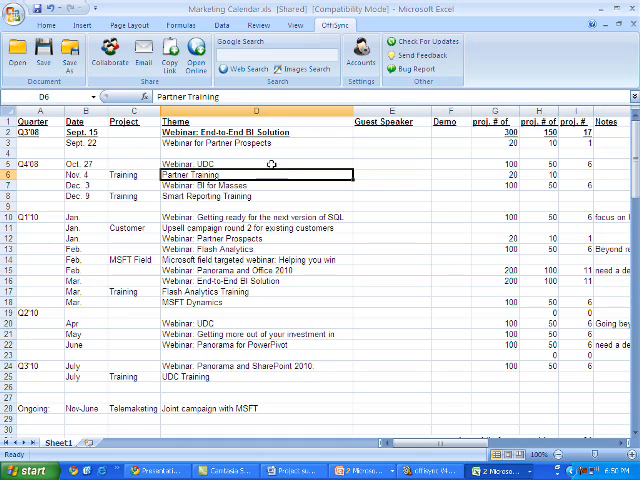
left_click(44, 52)
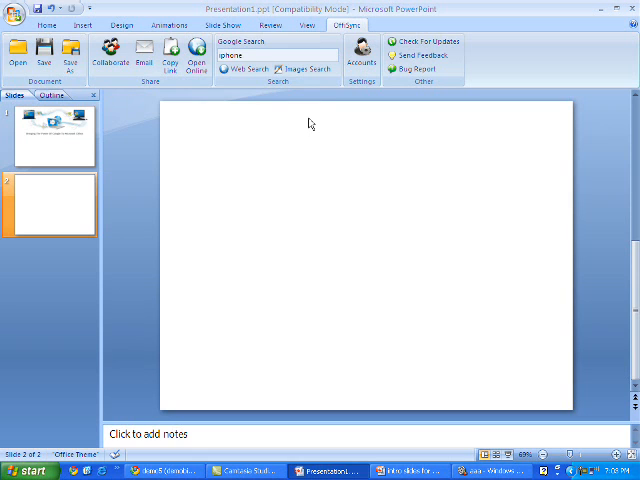
Step: Insert a Google Images result for 'iphone' onto the second slide and start a web search
left_click(304, 68)
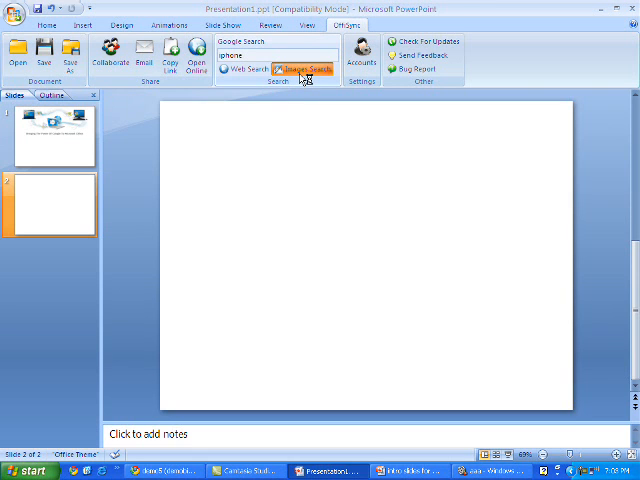
left_click(304, 68)
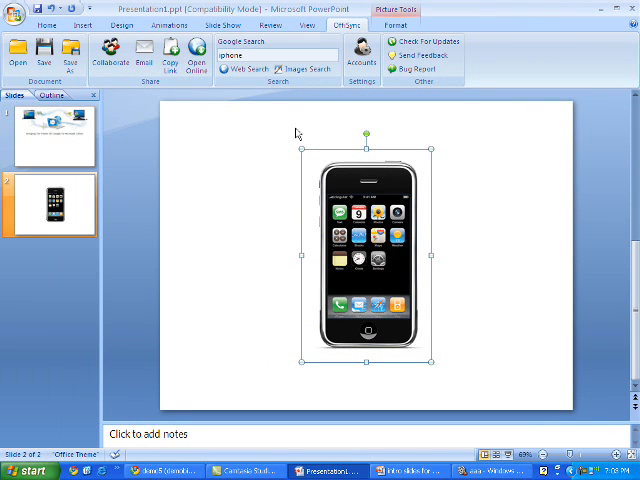
left_click(240, 68)
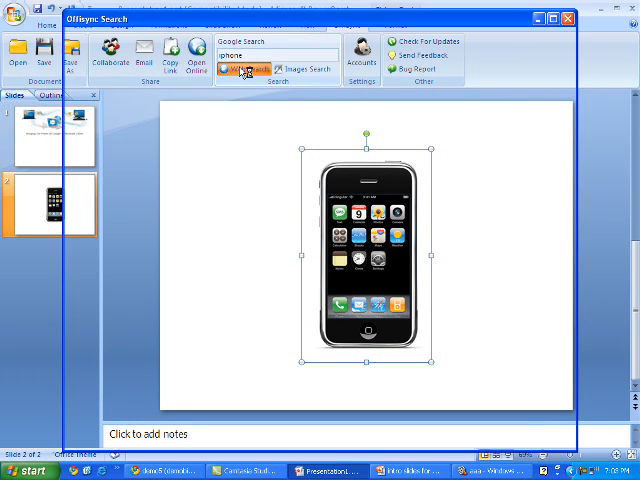
left_click(250, 68)
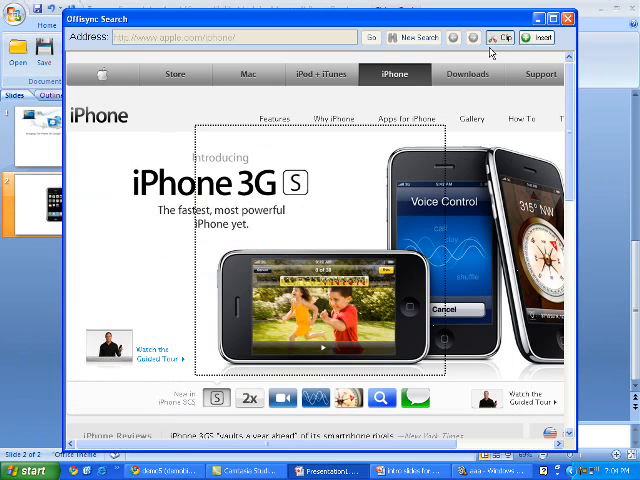
mouse_move(364, 198)
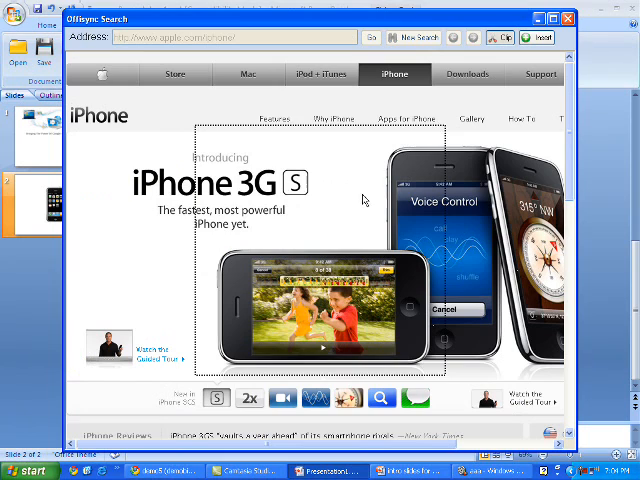